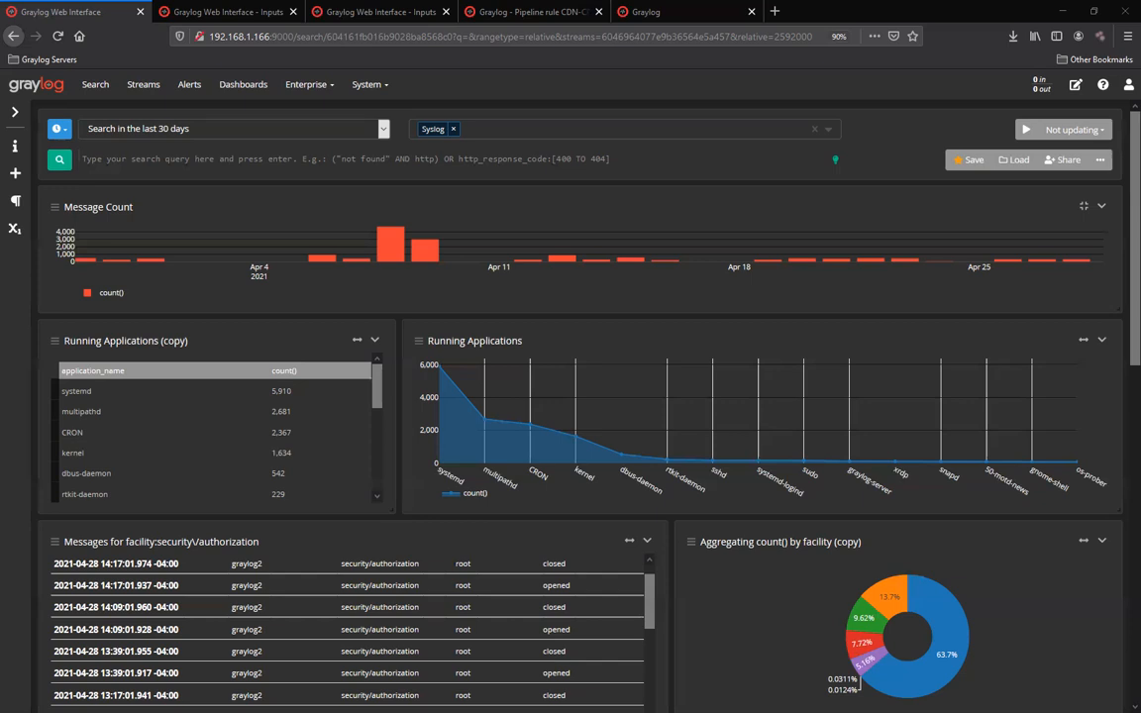
mouse_move(56, 128)
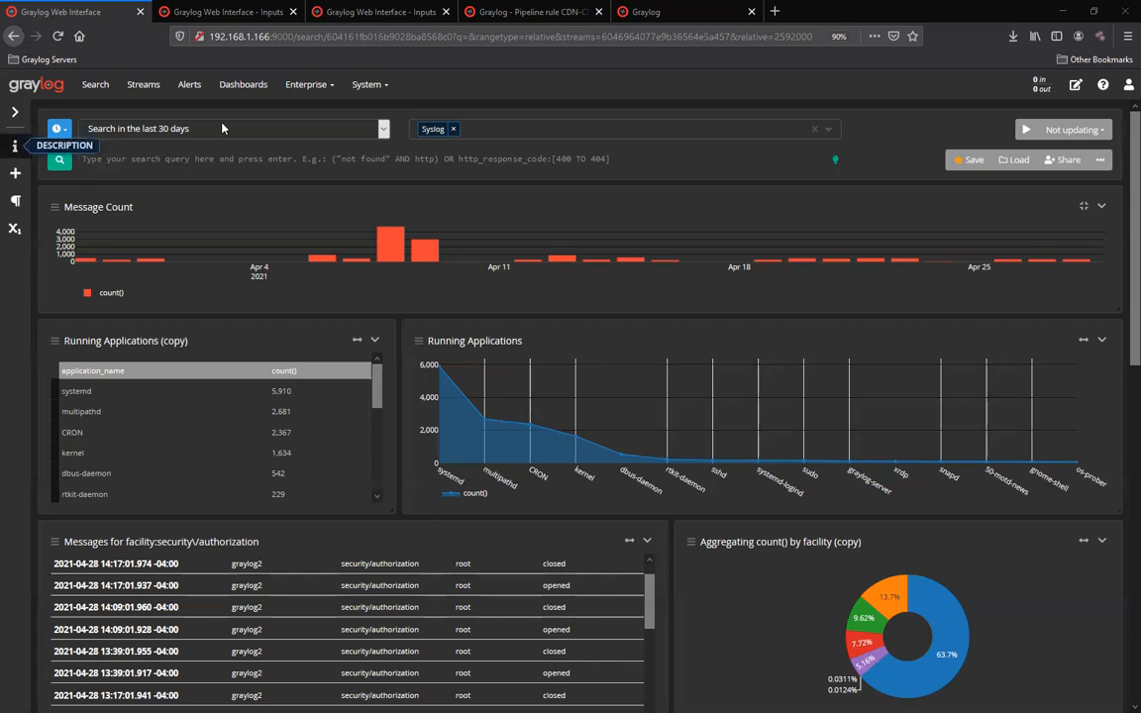
Switch to the Graylog browser tab holding the CDN-COV input configuration
left_click(228, 11)
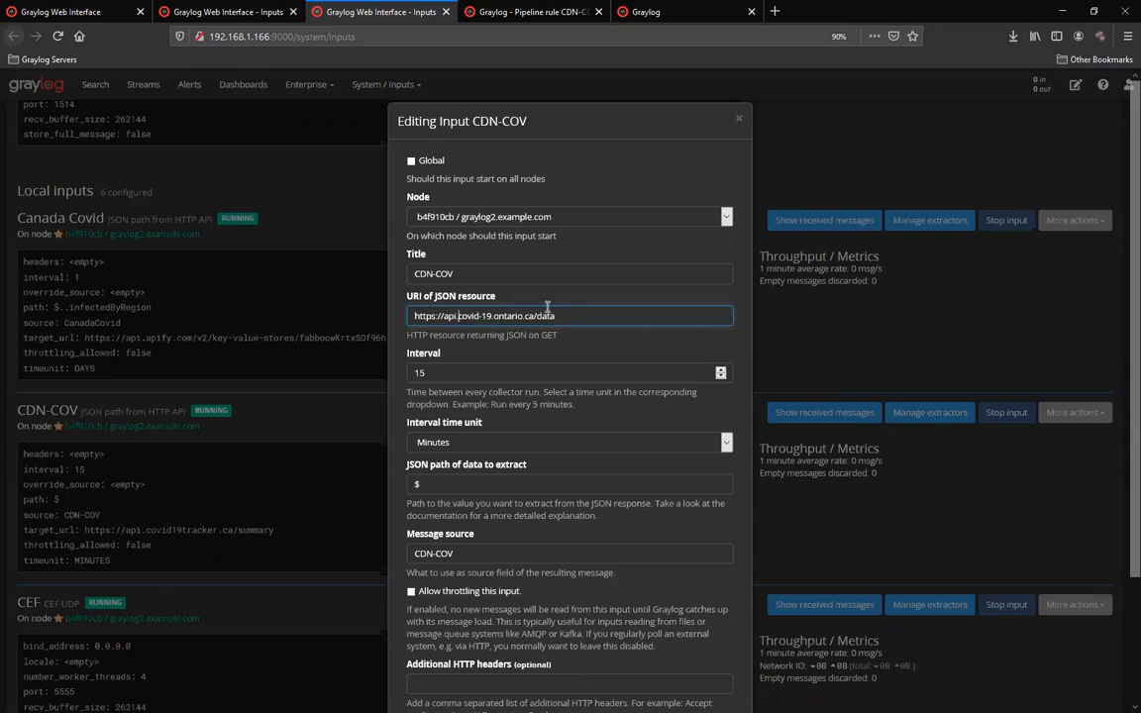
mouse_move(536, 305)
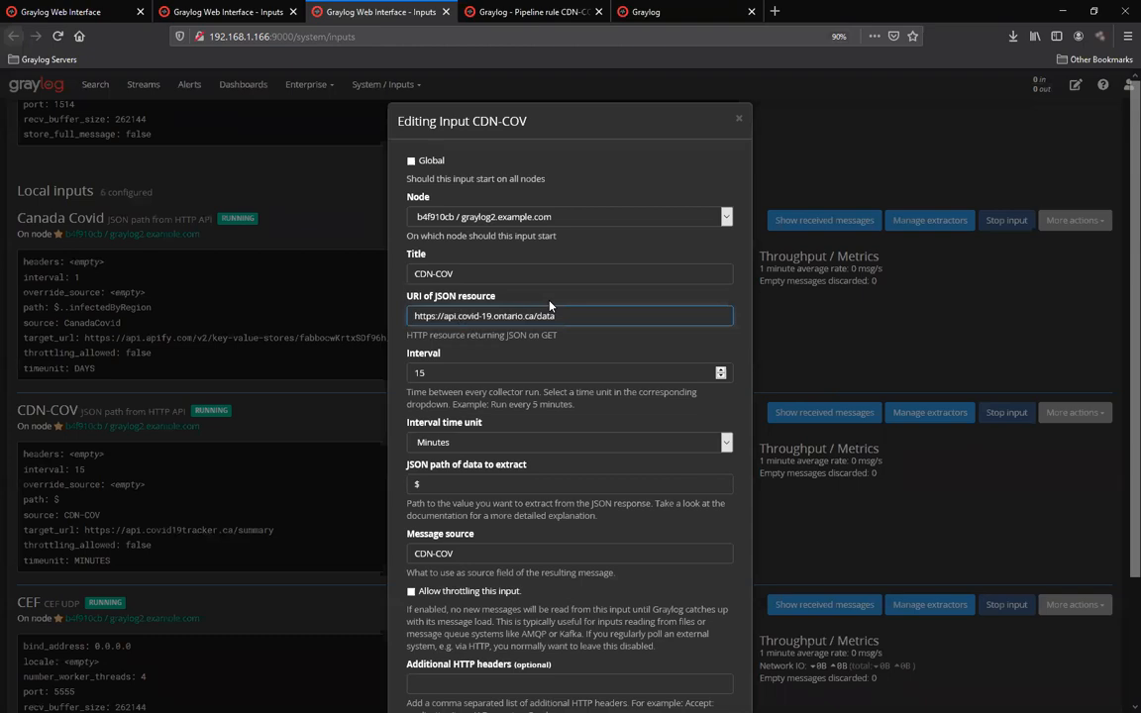
mouse_move(533, 11)
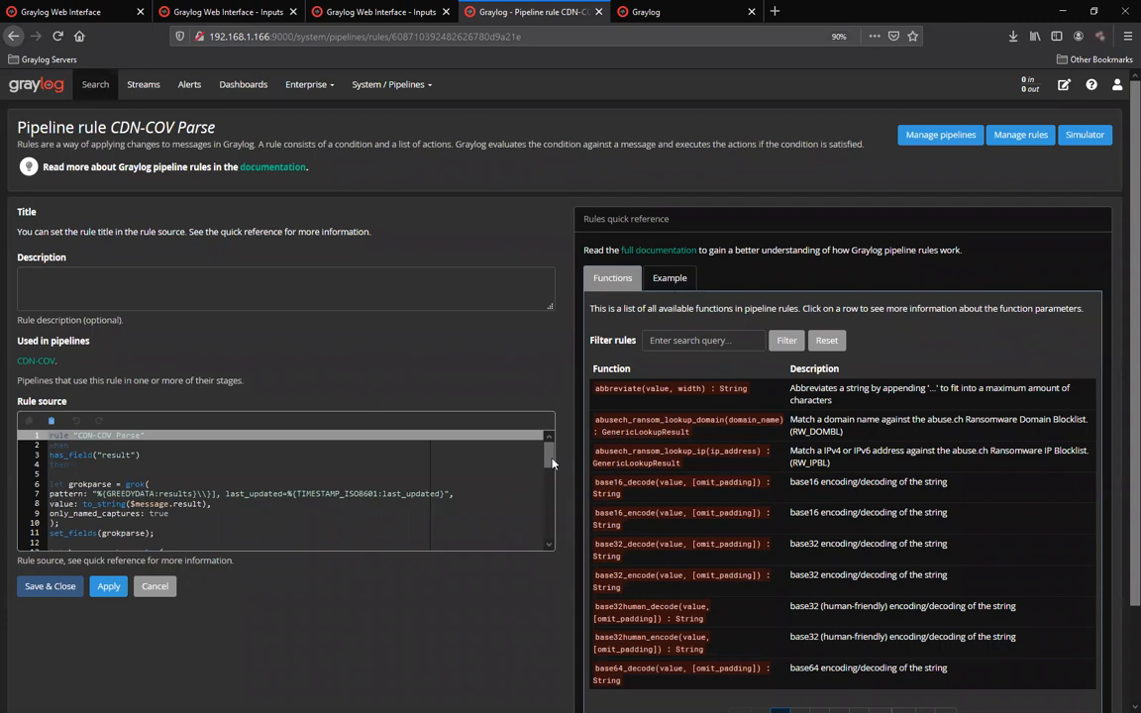
Scroll through the CDN-COV Parse rule source, then switch to the Canadian Covid Stats dashboard
scroll("down", 3)
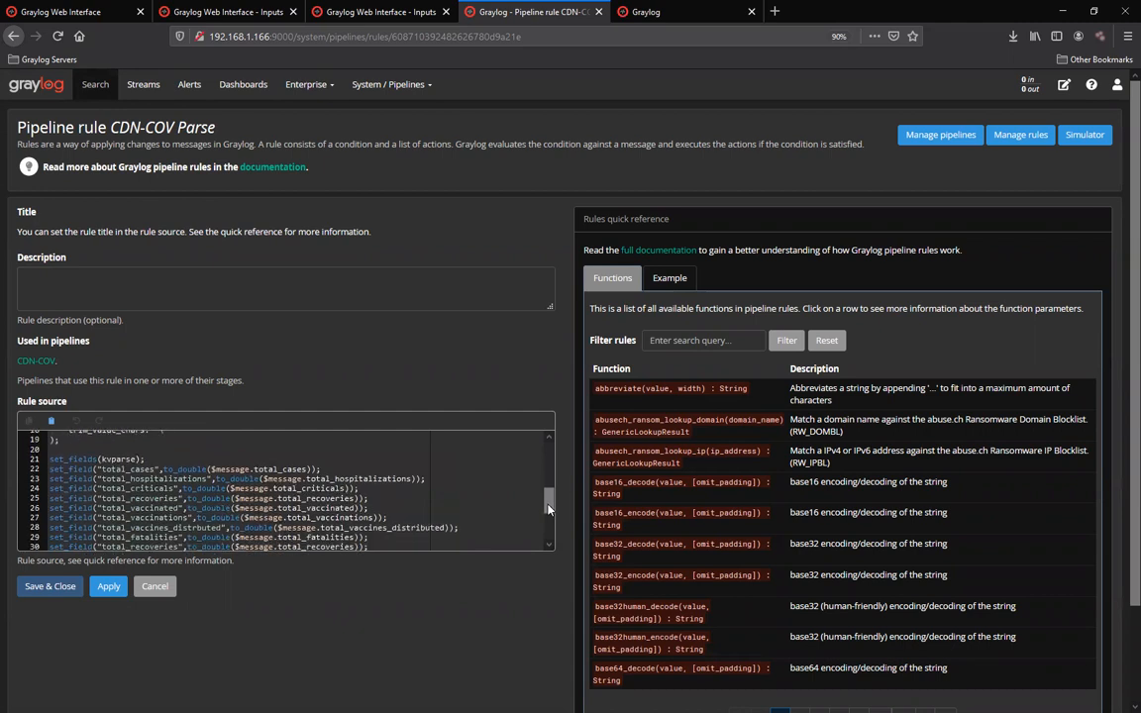
scroll("down", 3)
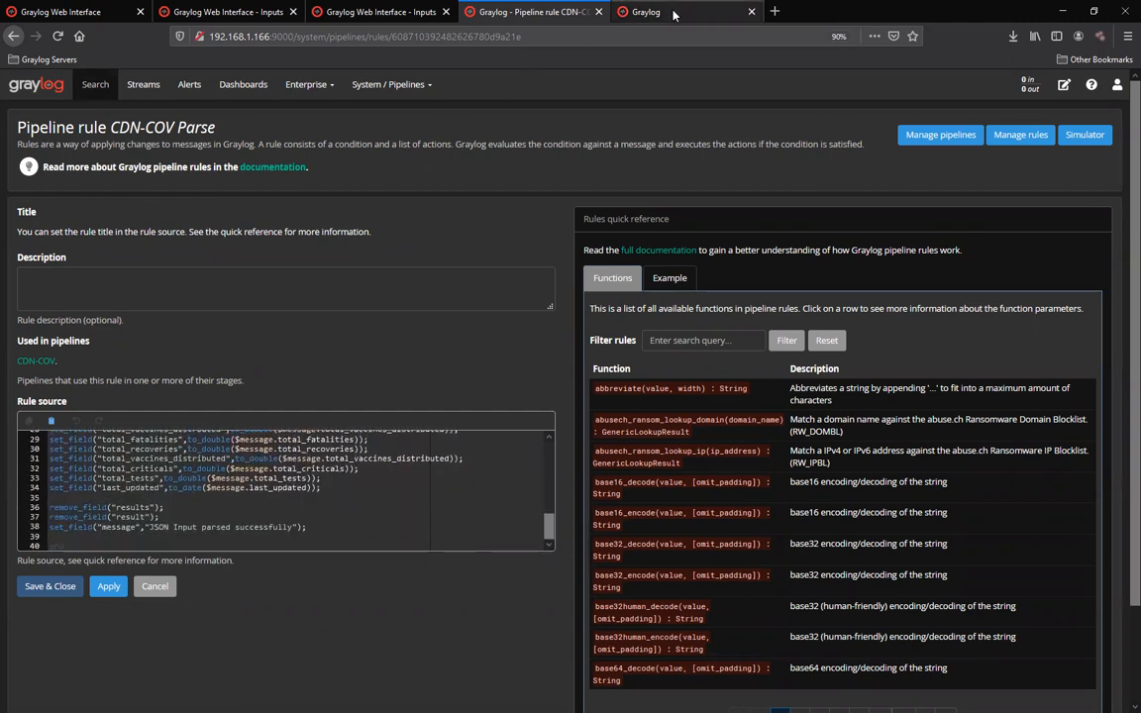
left_click(646, 12)
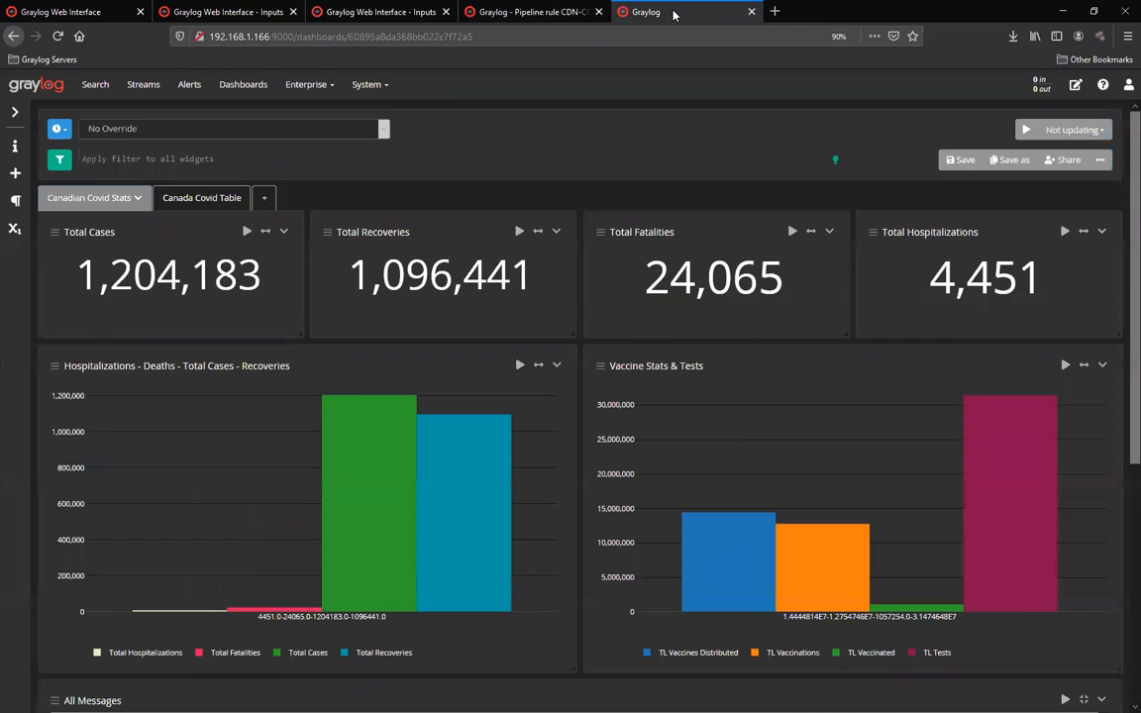